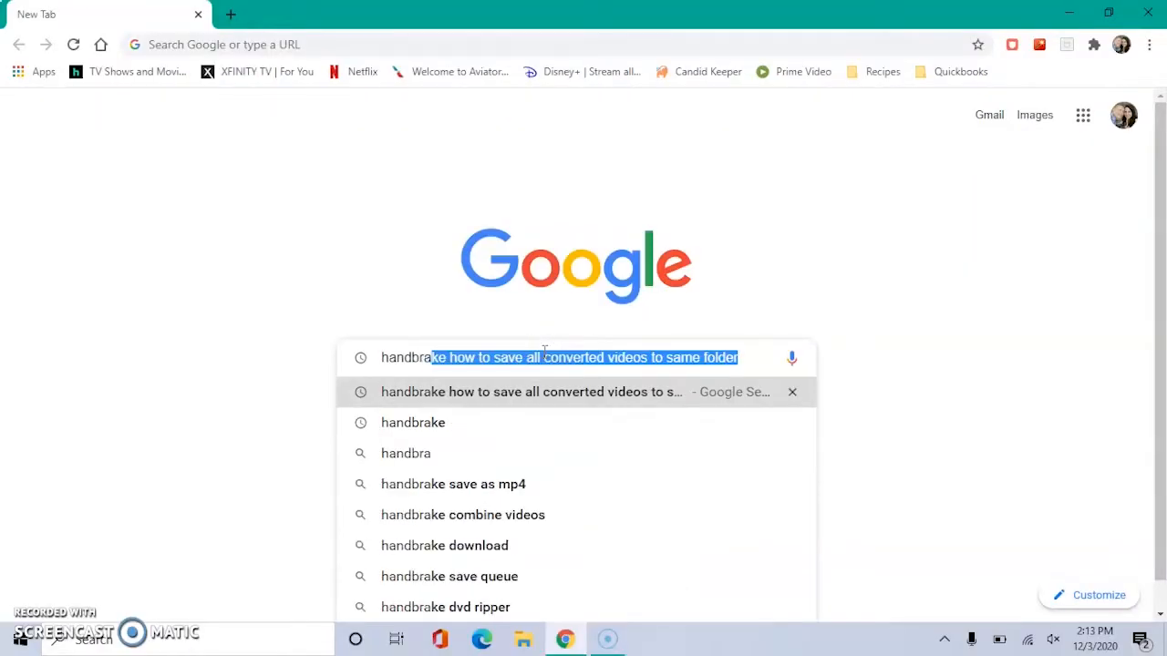
Search Google for 'handbrake' and open the official HandBrake: Open Source Video Transcoder site
click(412, 422)
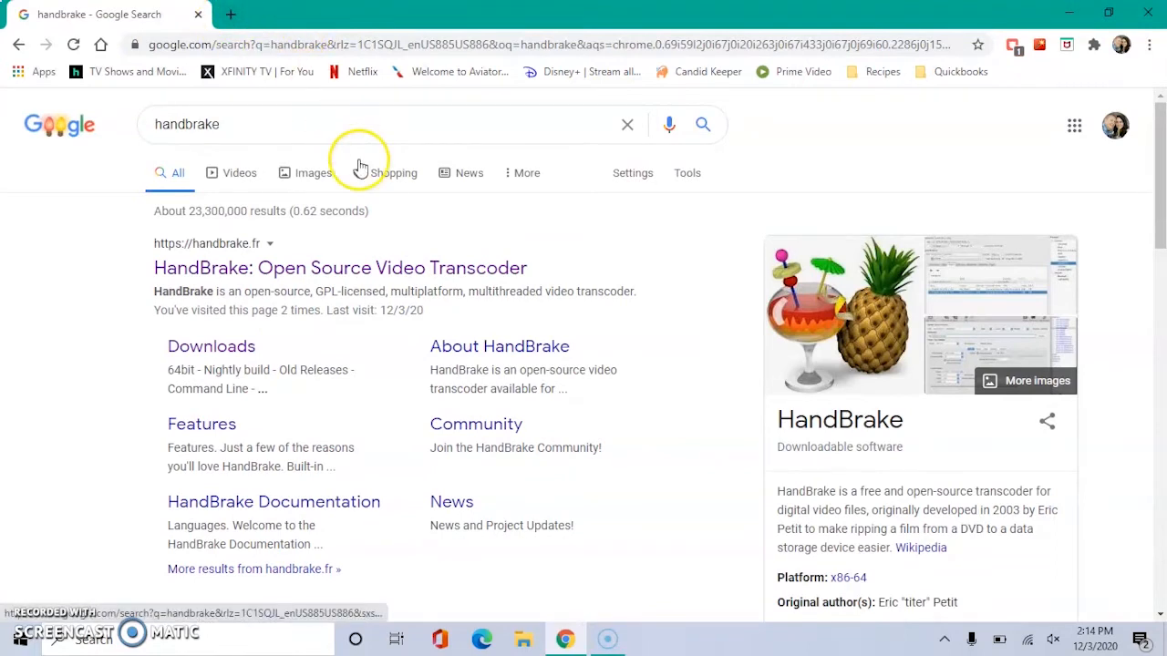
click(339, 267)
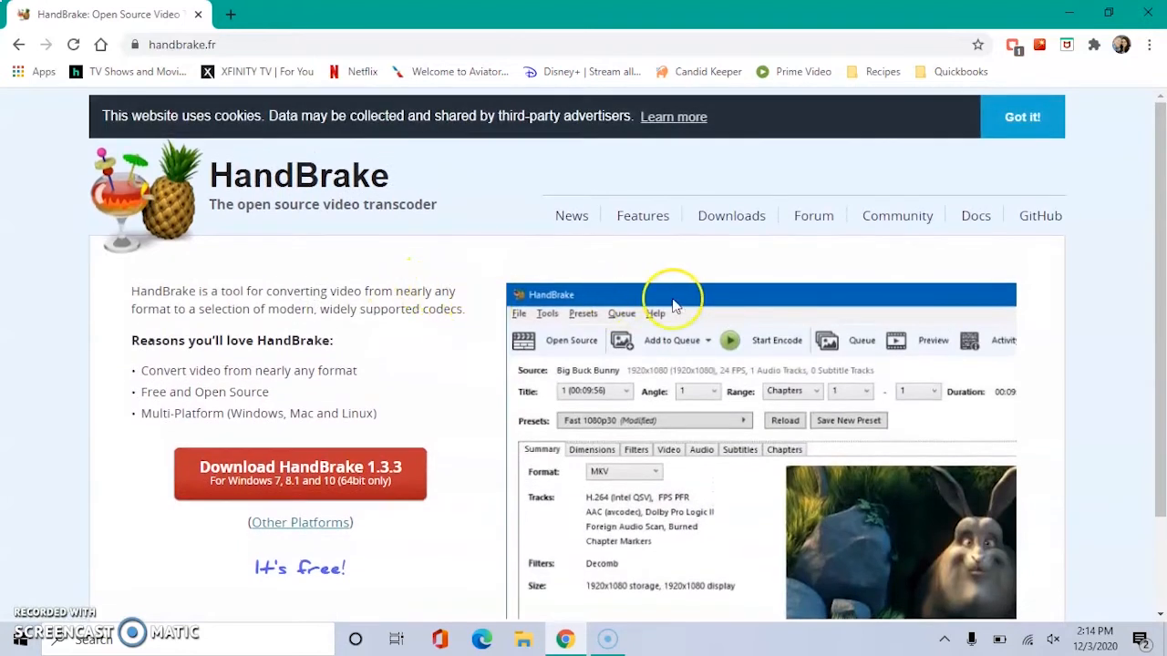
Download the HandBrake 1.3.3 Windows 64-bit installer and continue past the already-installed prompt
click(731, 215)
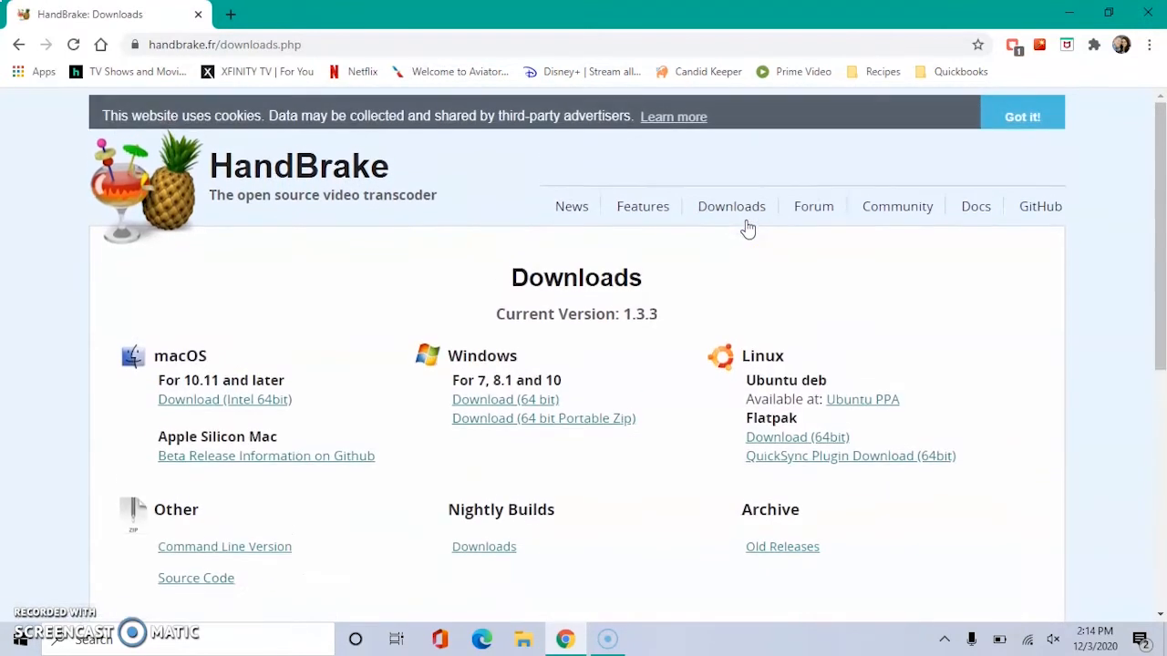
scroll(down, 3)
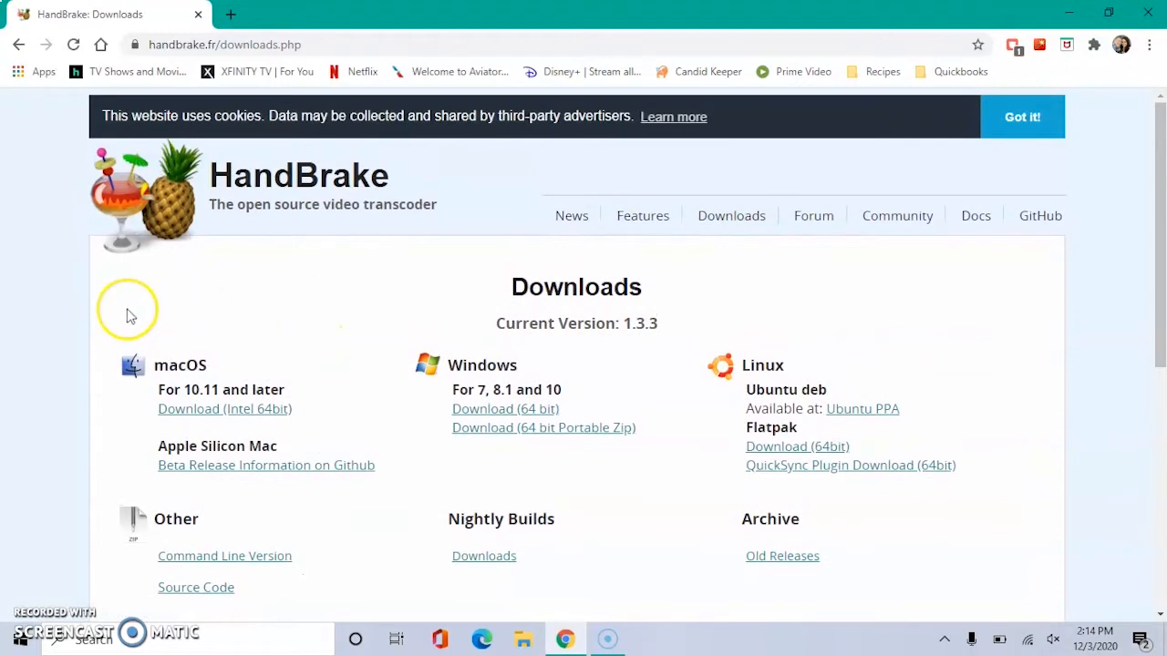
mouse_move(524, 511)
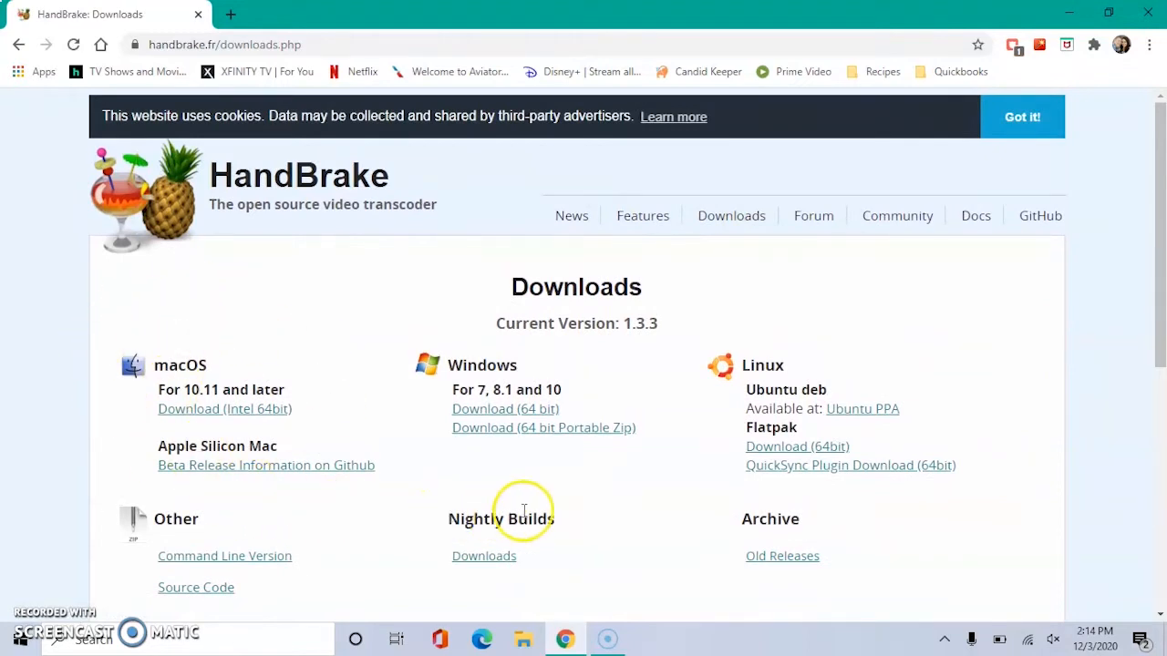
mouse_move(533, 496)
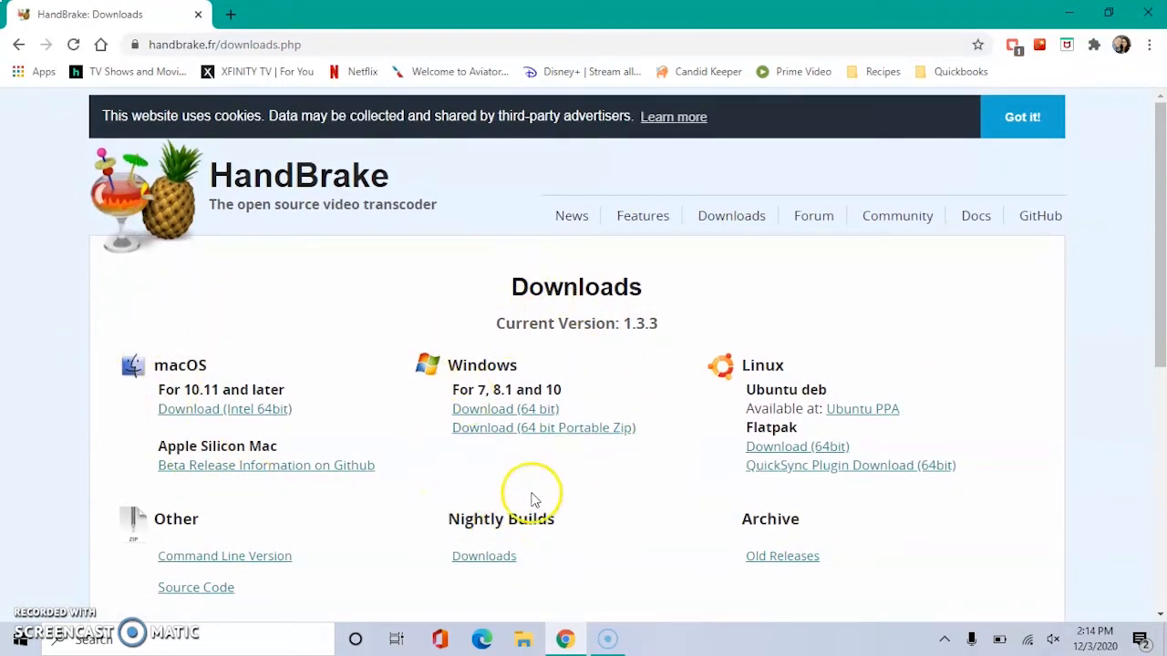
mouse_move(505, 408)
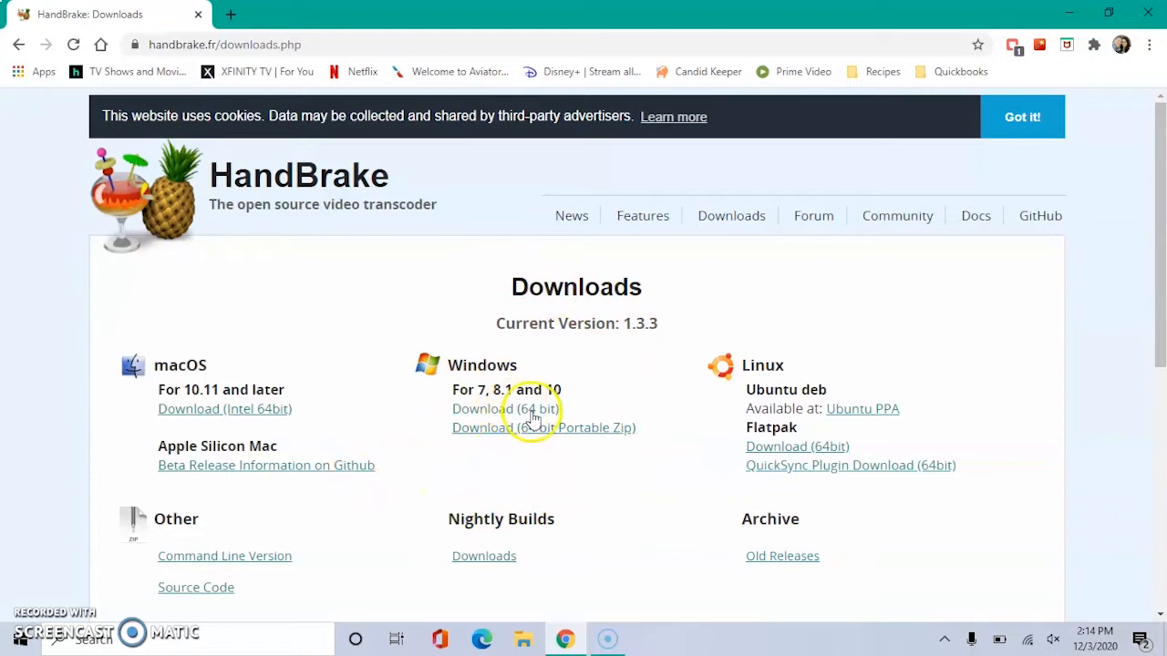
click(504, 408)
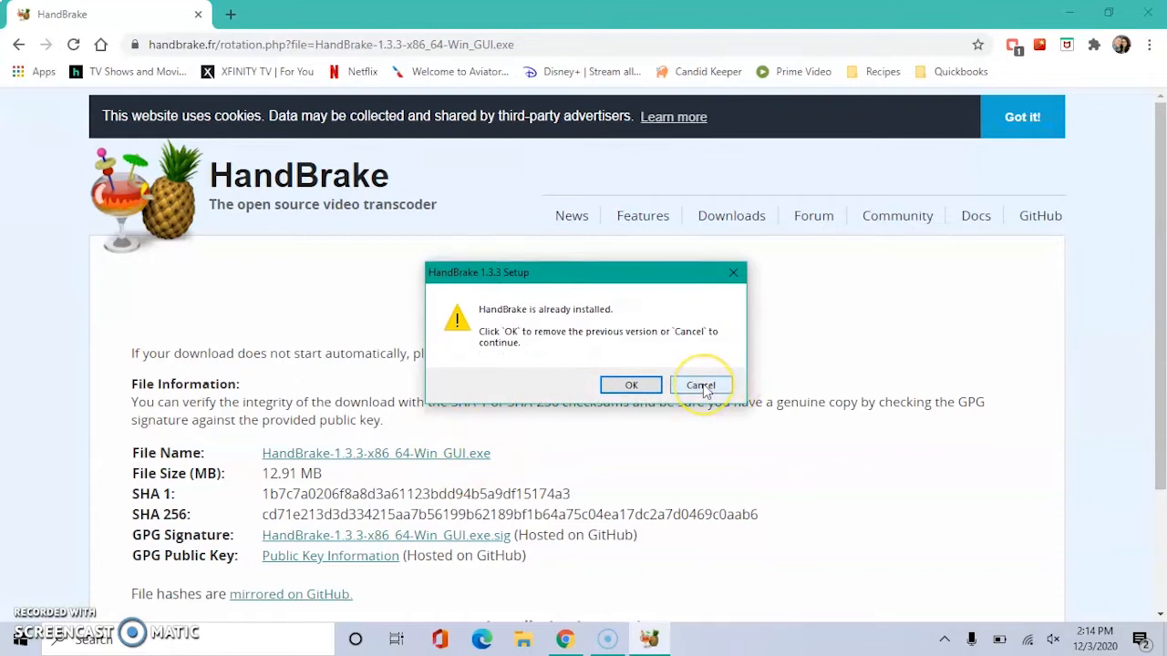
click(701, 383)
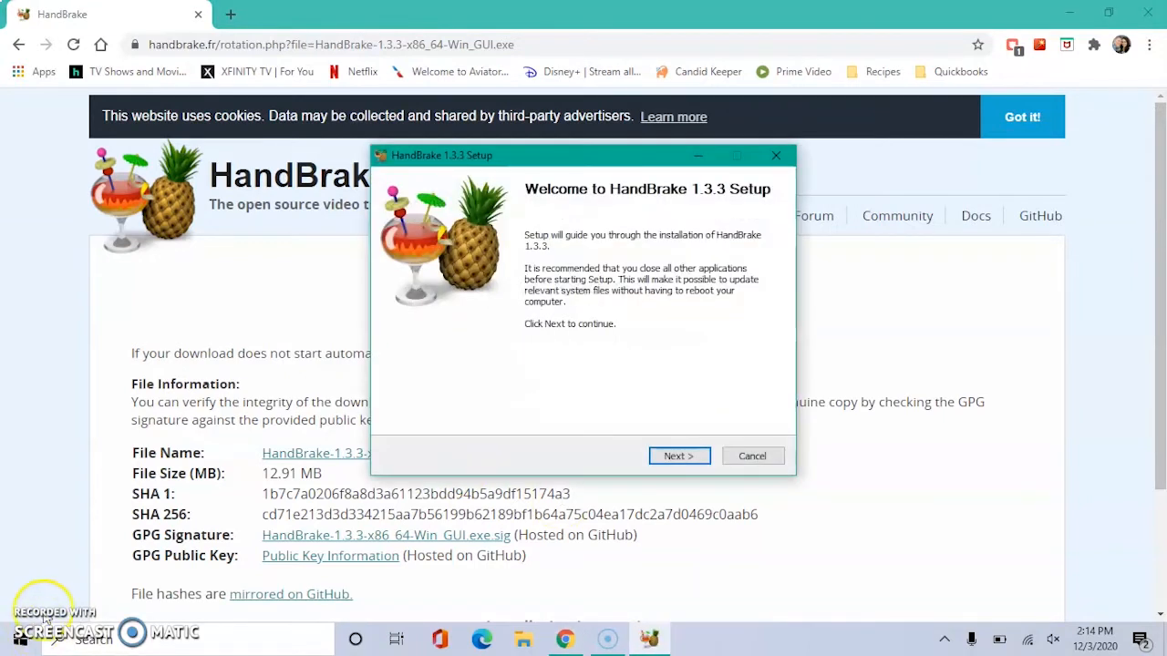
Add a new folder named 'Converted Videos' to the Windows desktop
right_click(560, 217)
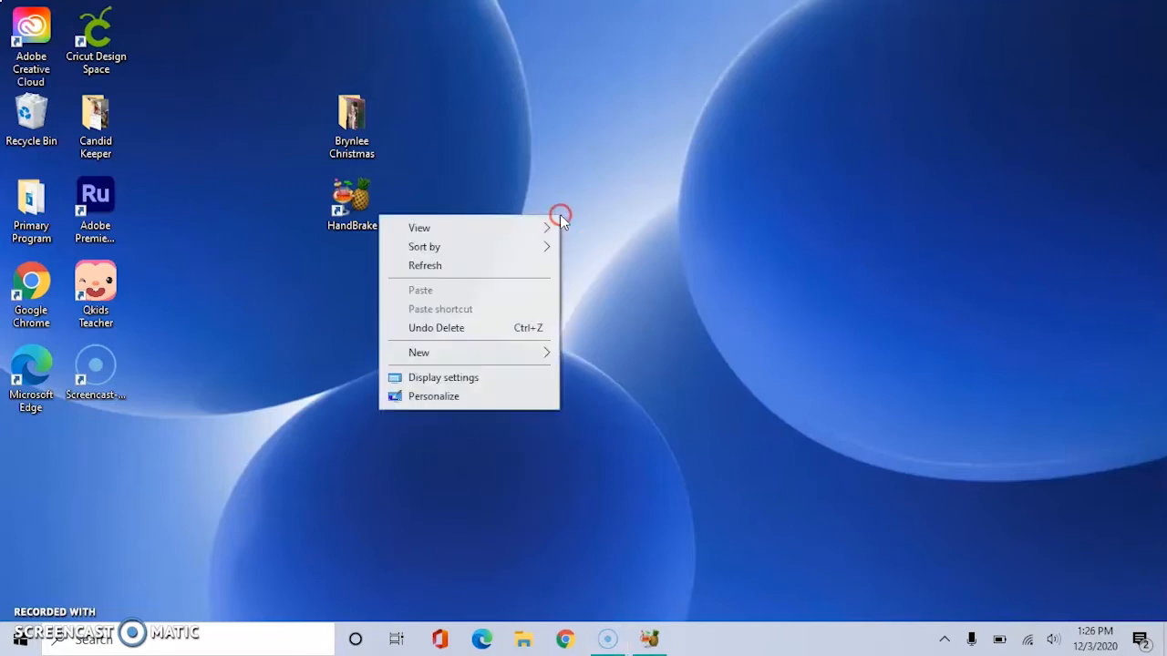
click(419, 352)
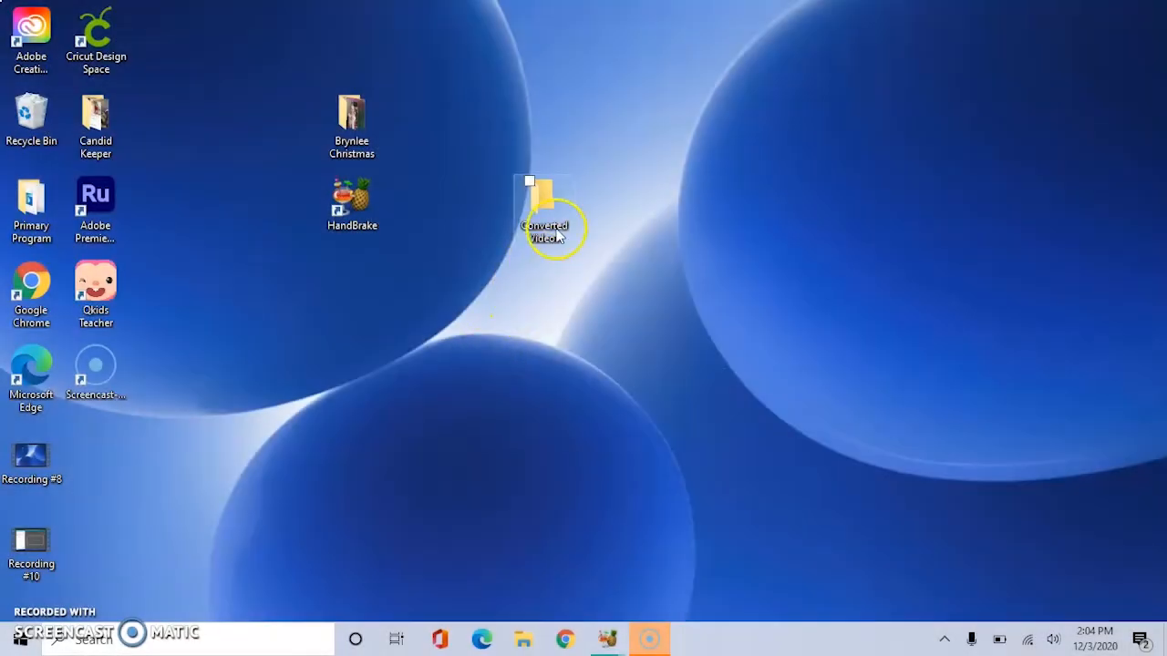
mouse_move(544, 205)
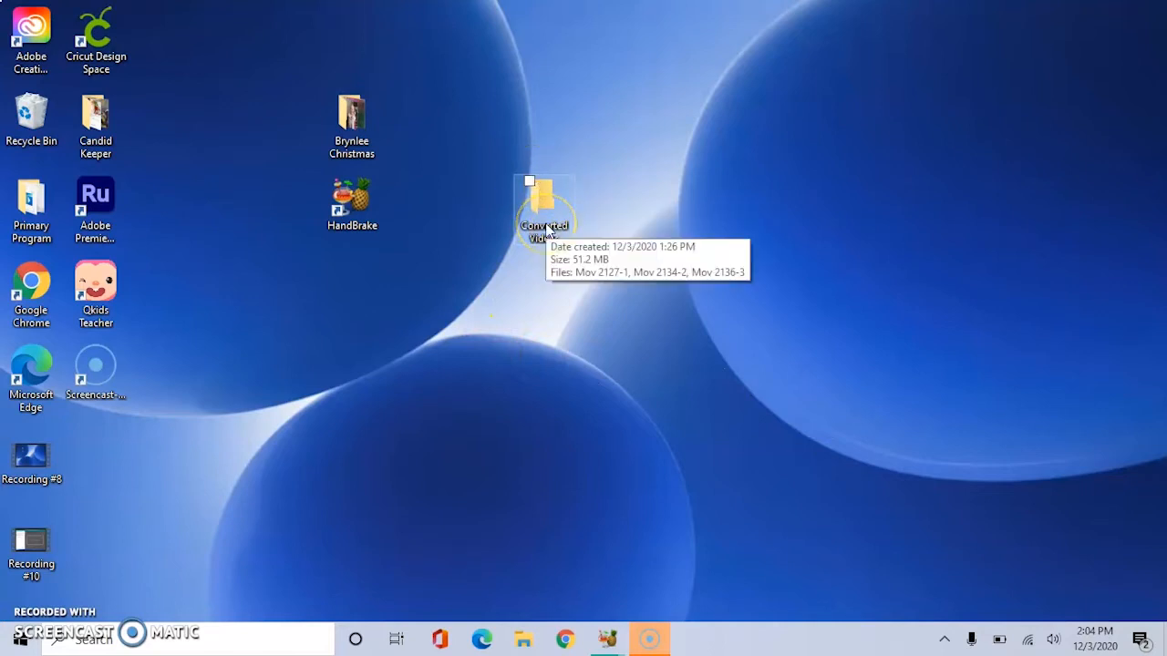
Launch HandBrake from the desktop and batch-scan the Brynlee Christmas folder as source
click(352, 199)
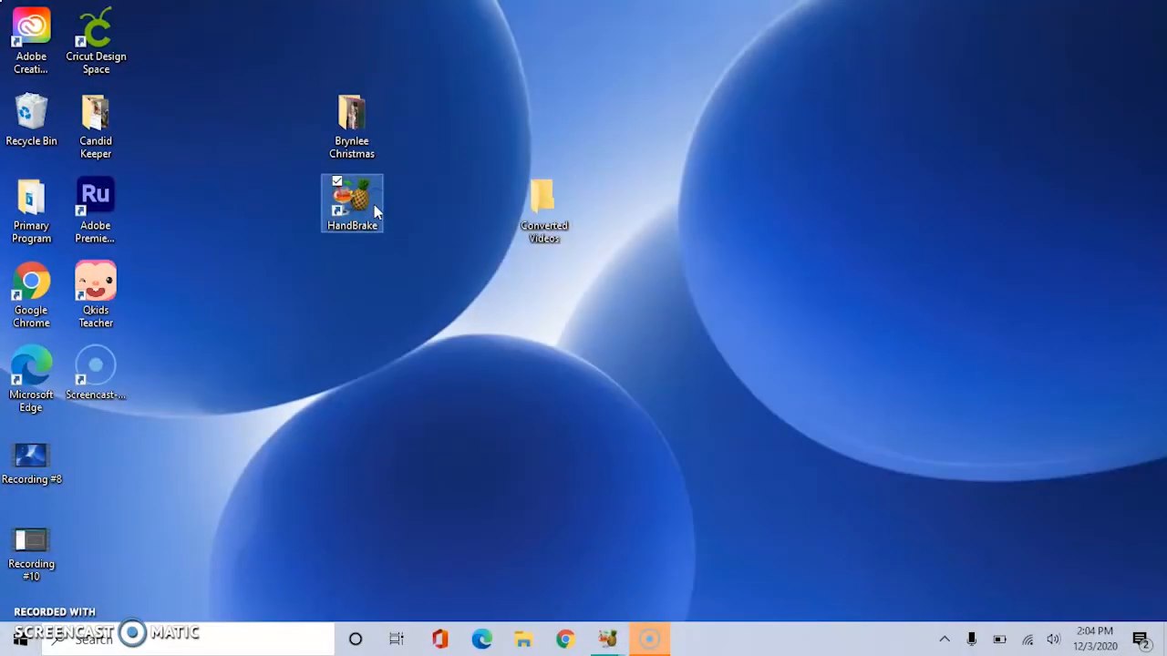
double_click(352, 203)
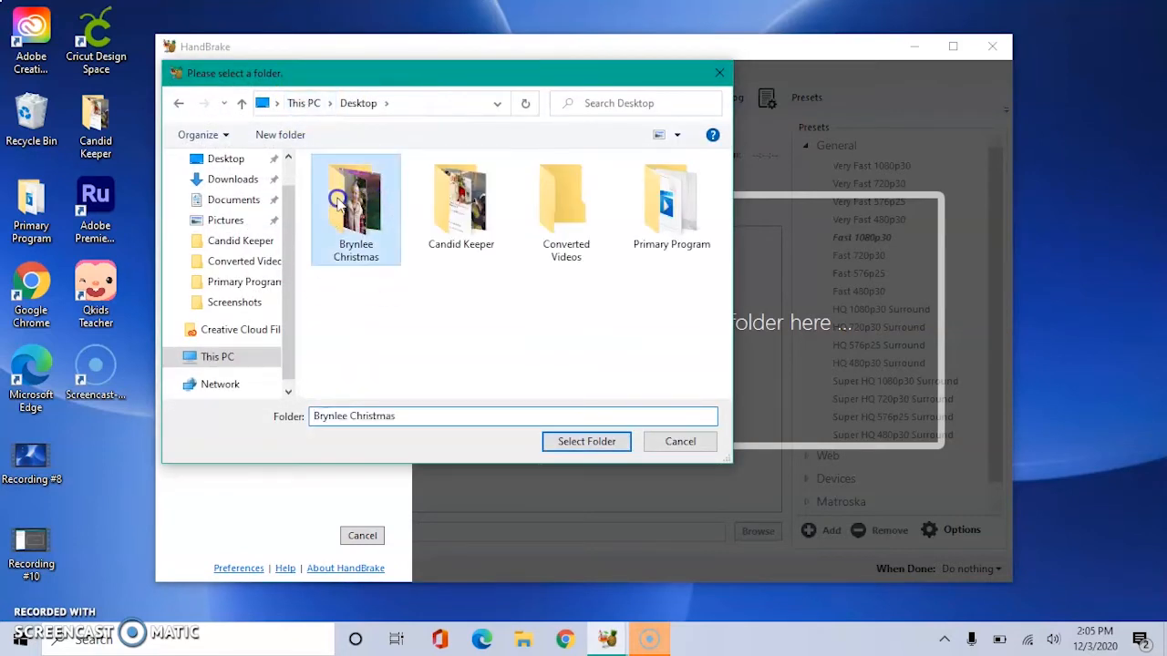
click(586, 441)
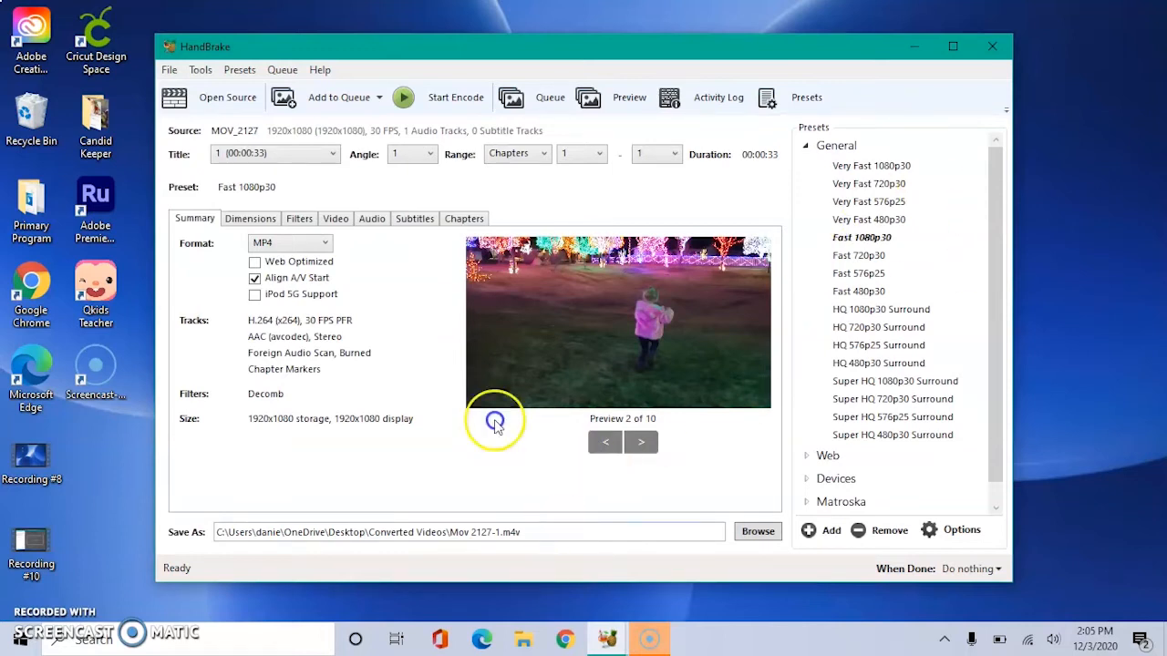
Set the Output Files default path in Preferences to the desktop Converted Videos folder
click(199, 70)
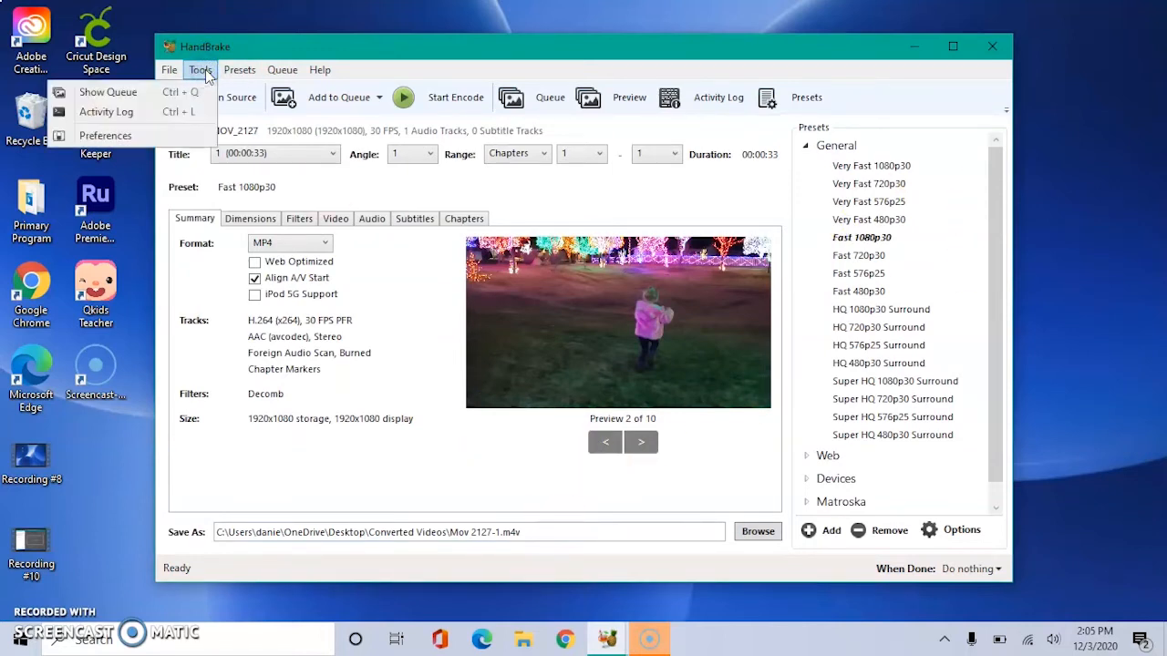
click(105, 135)
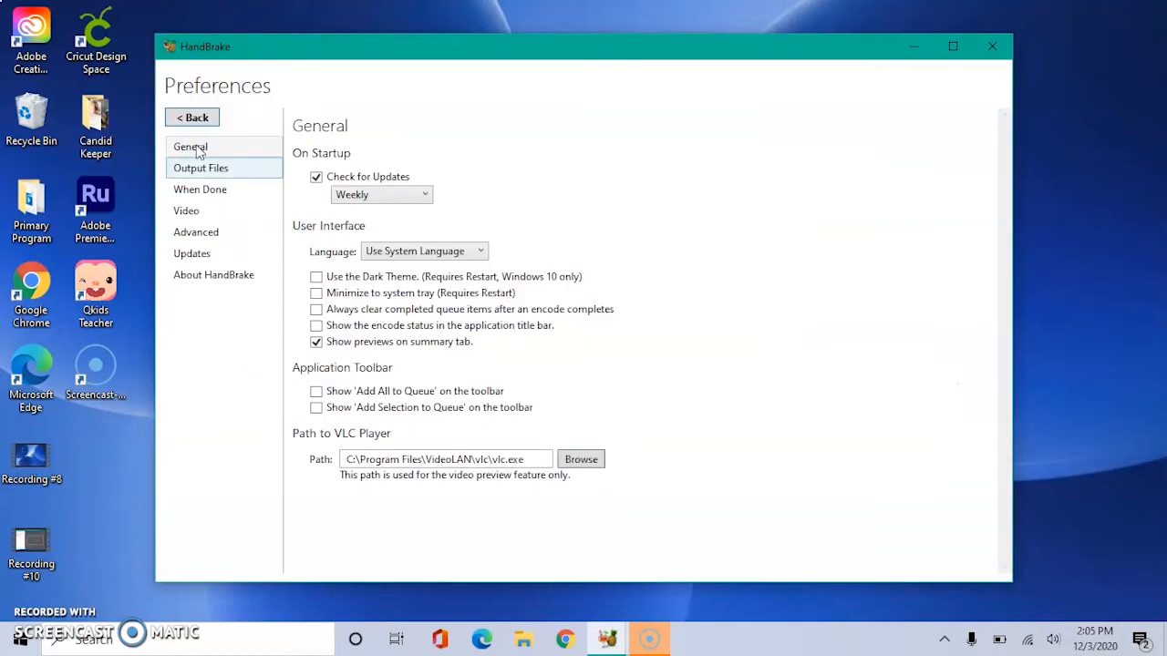
click(200, 167)
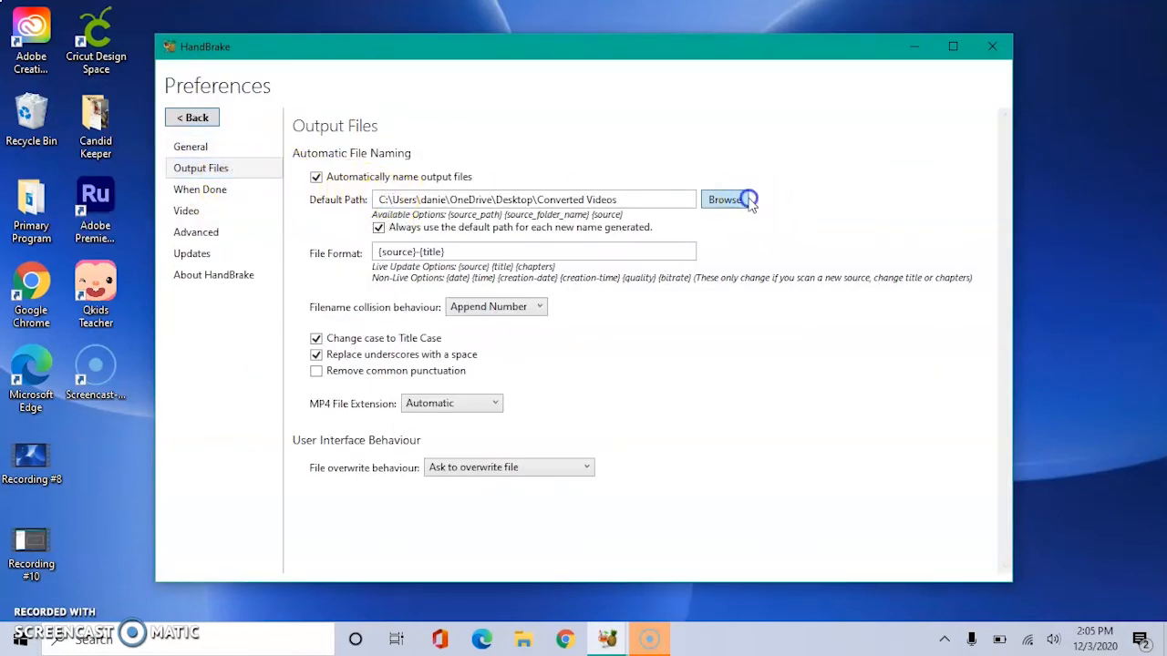
click(725, 199)
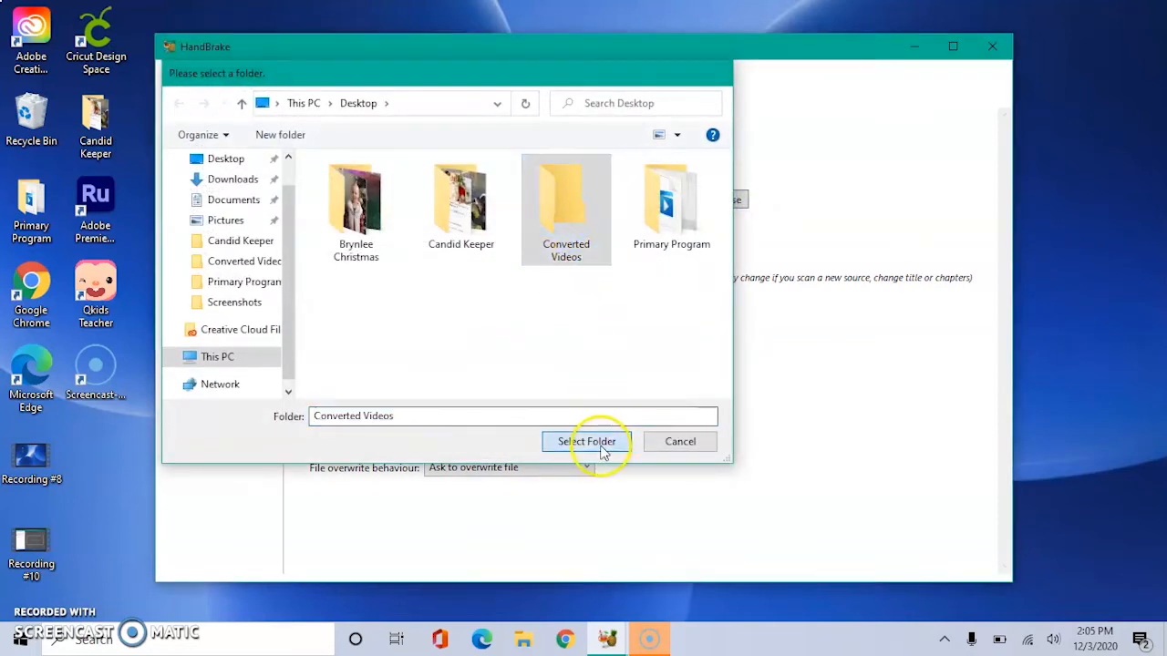
click(586, 441)
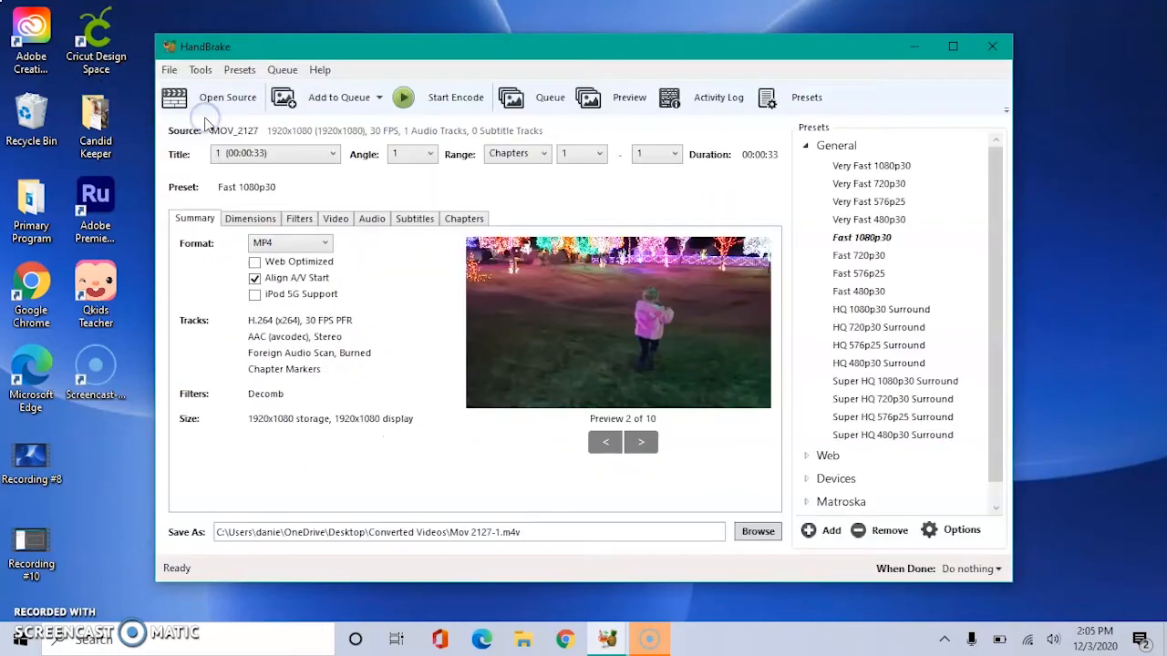
mouse_move(657, 584)
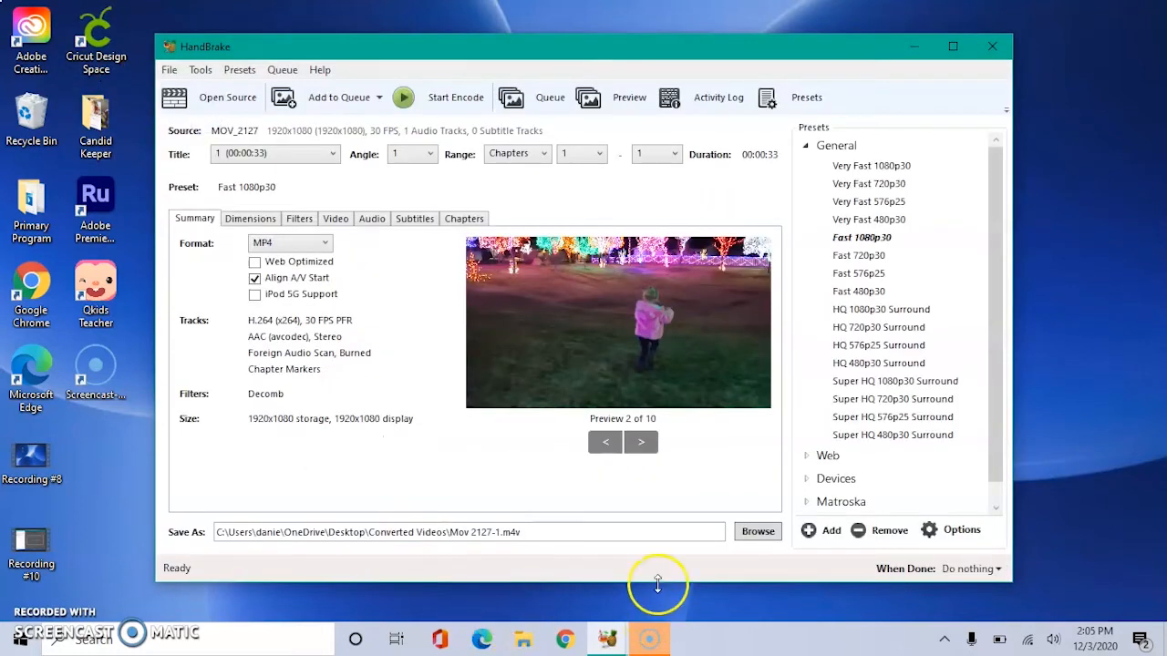
mouse_move(670, 583)
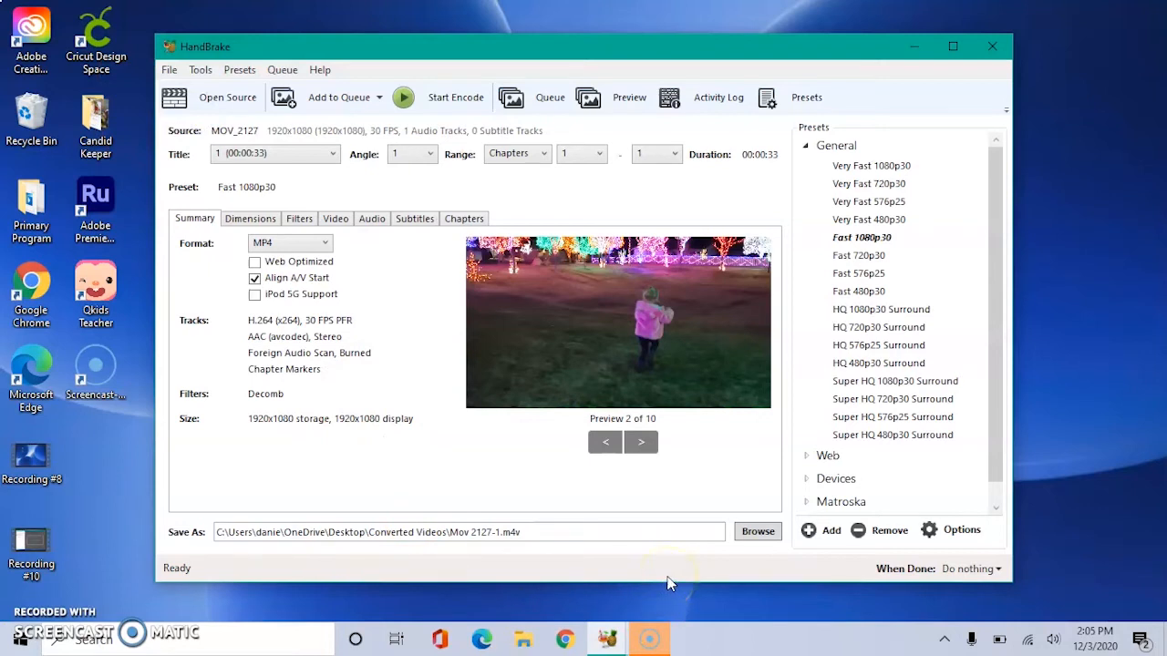
Select the Fast 1080p30 preset and add all three source videos to the queue
click(862, 236)
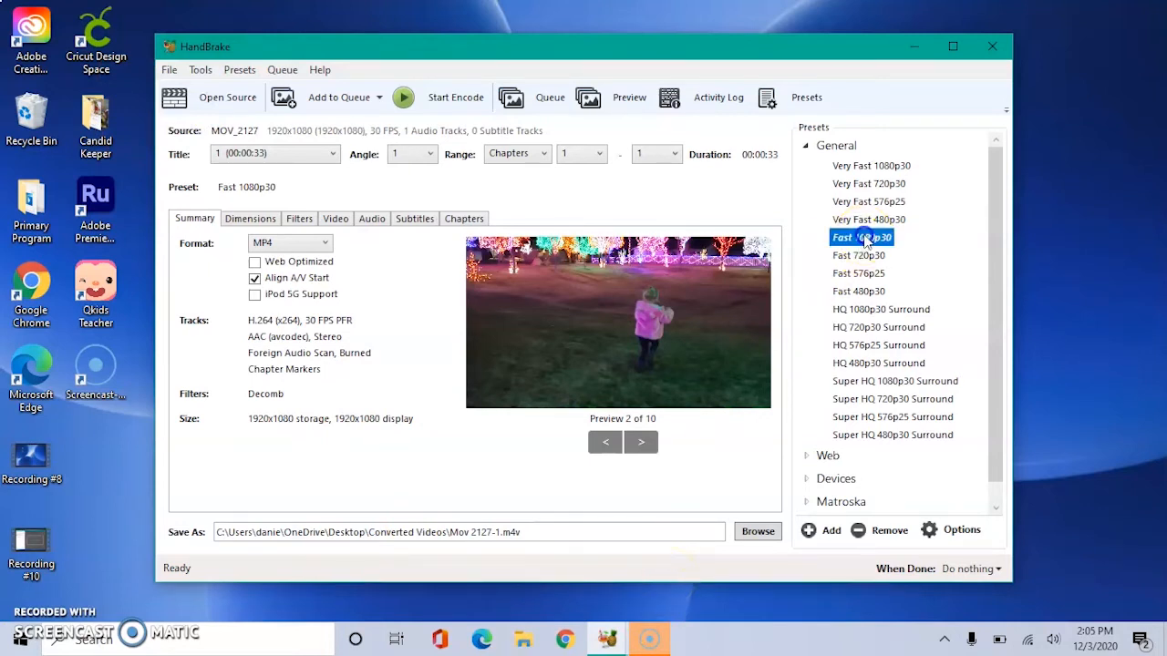
mouse_move(397, 182)
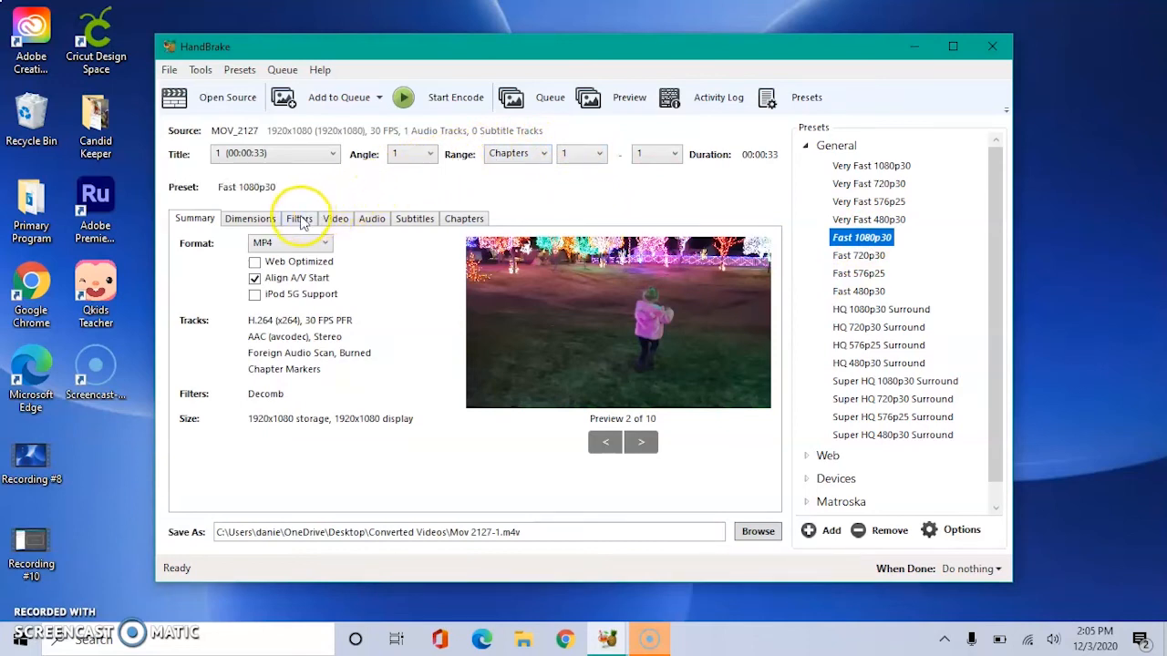
click(377, 98)
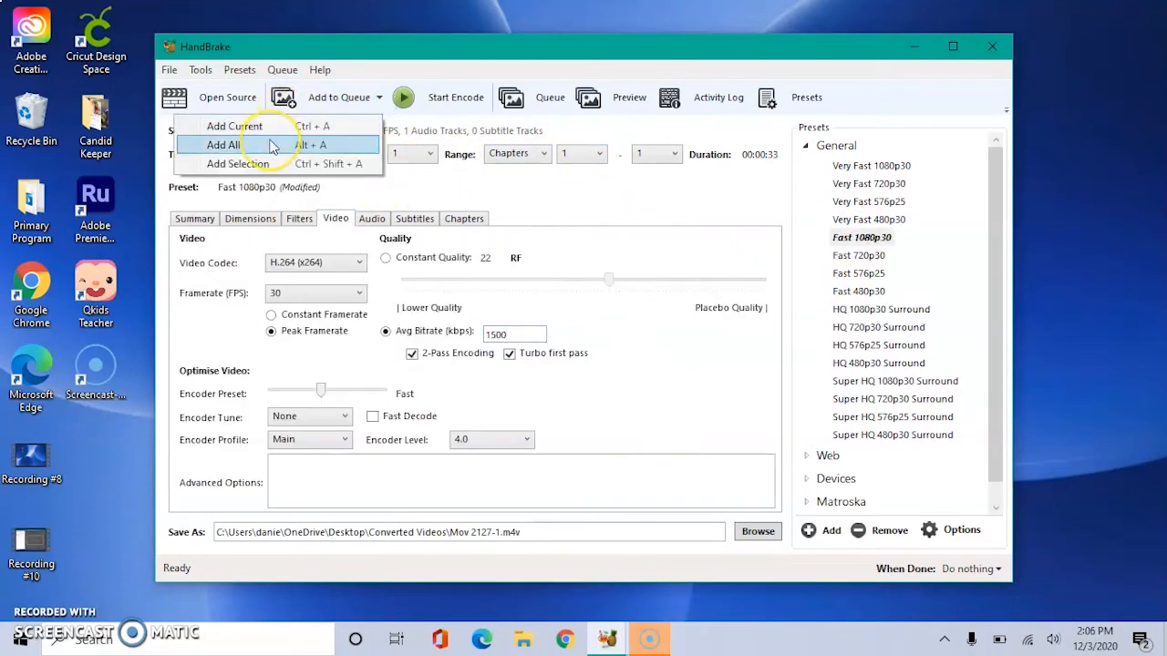
click(224, 145)
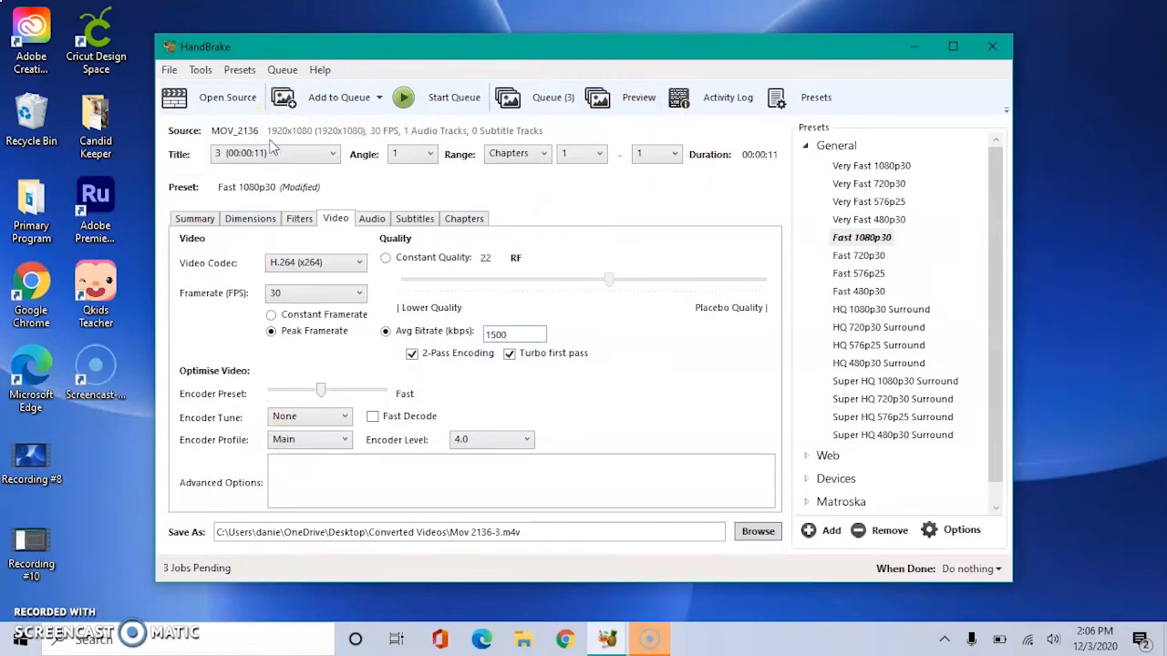
mouse_move(609, 71)
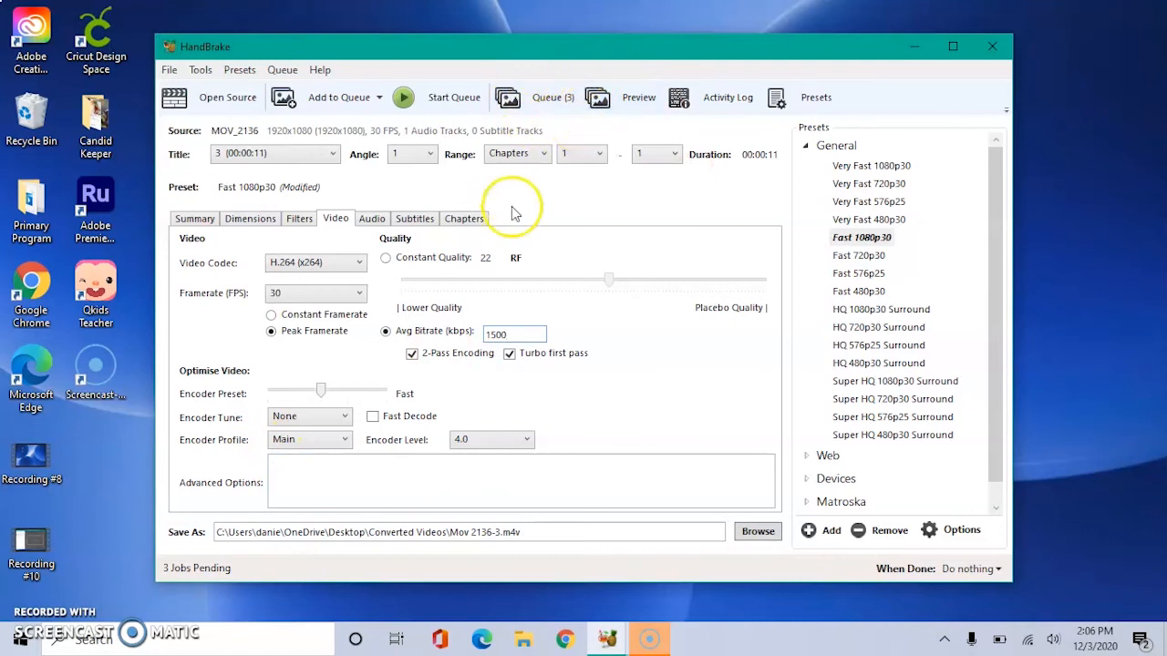
mouse_move(433, 95)
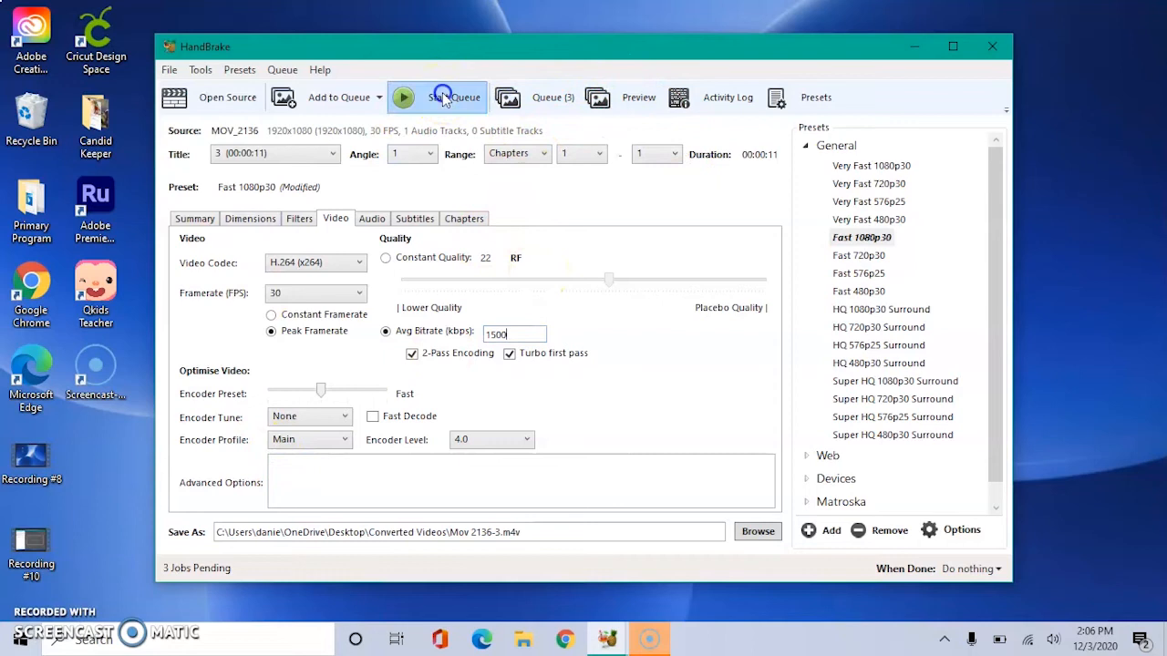
Start the queue so HandBrake begins encoding the three pending jobs
click(454, 97)
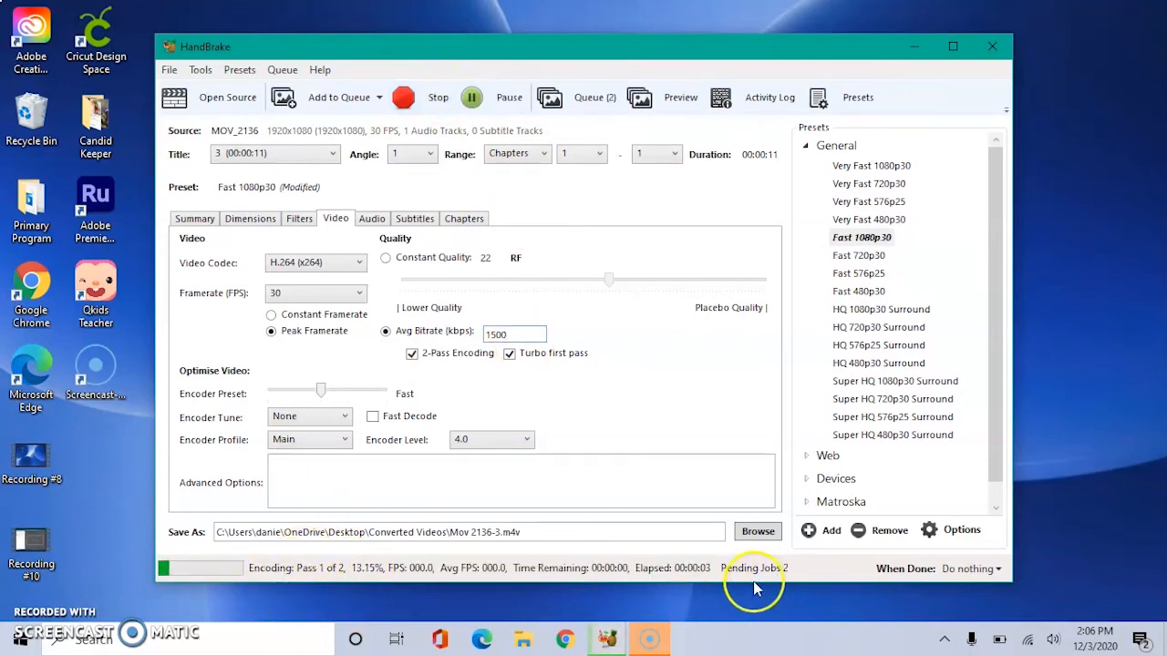
mouse_move(251, 625)
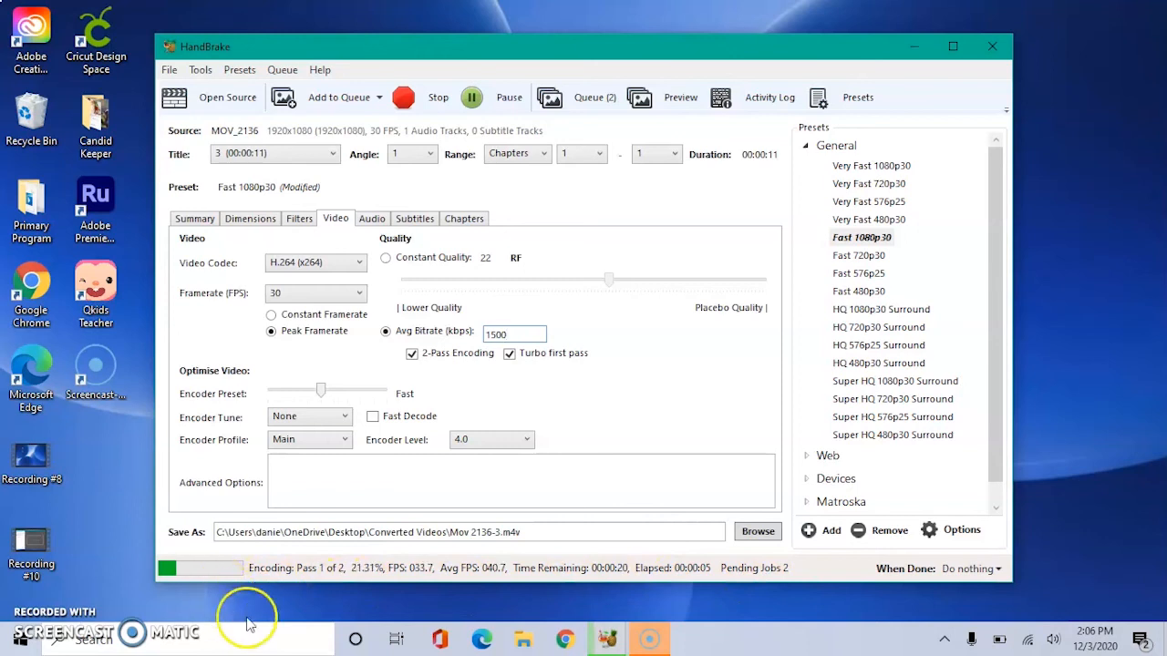
mouse_move(37, 619)
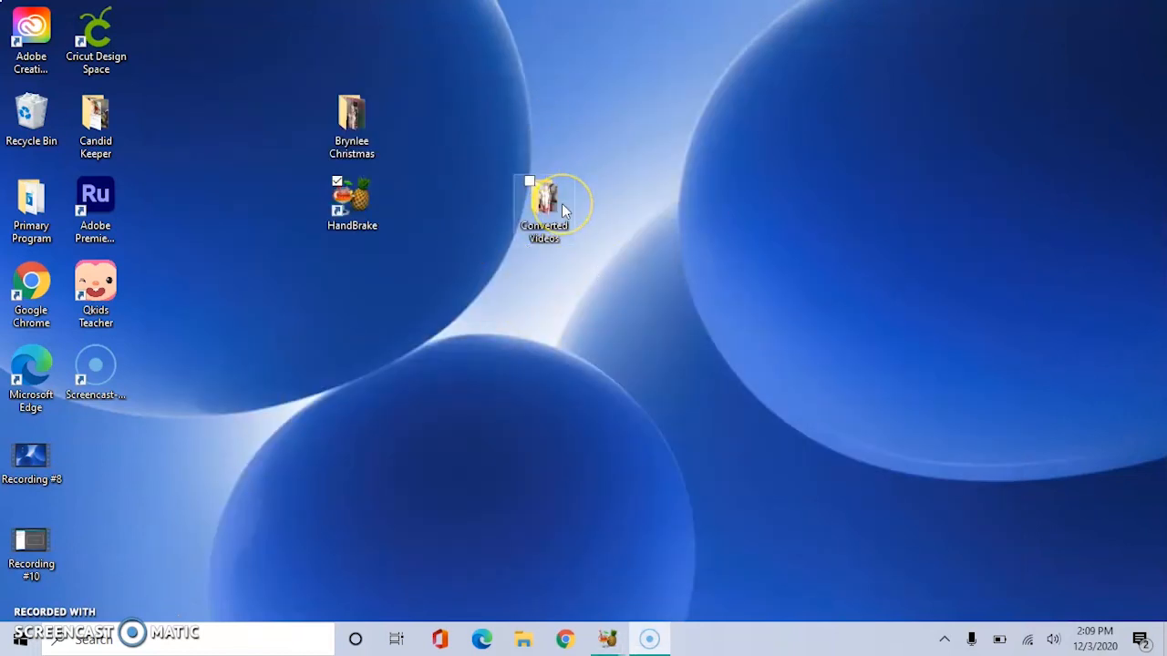
Open the desktop Converted Videos folder to view Mov 2127-1, Mov 2134-2 and Mov 2136-3
double_click(543, 200)
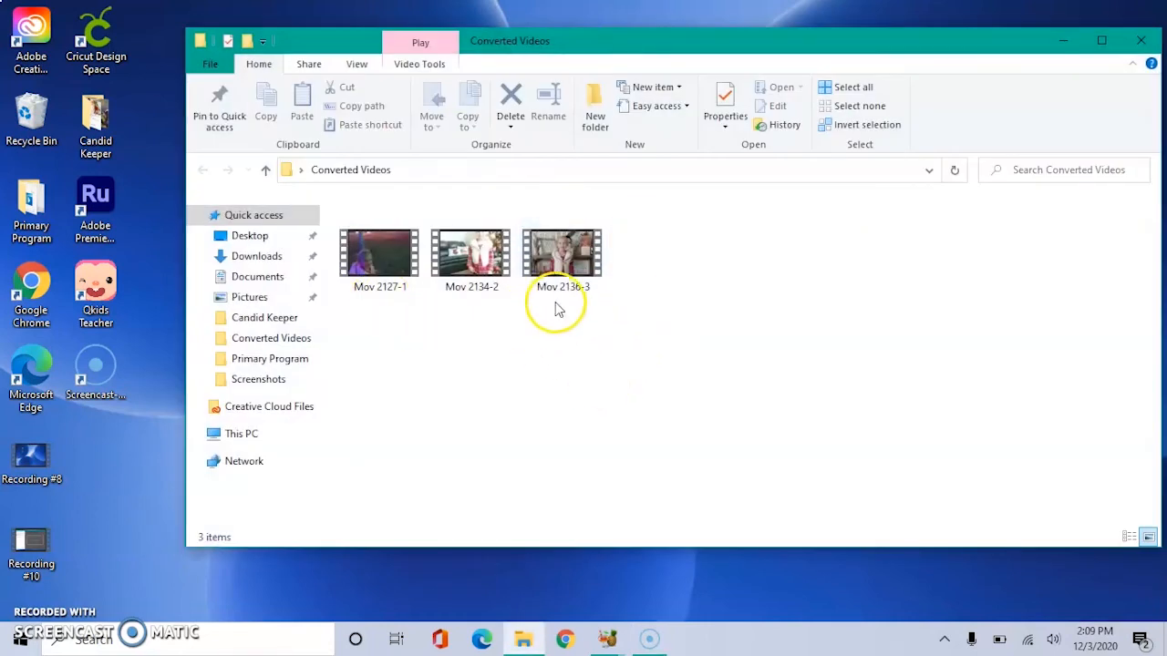
mouse_move(459, 315)
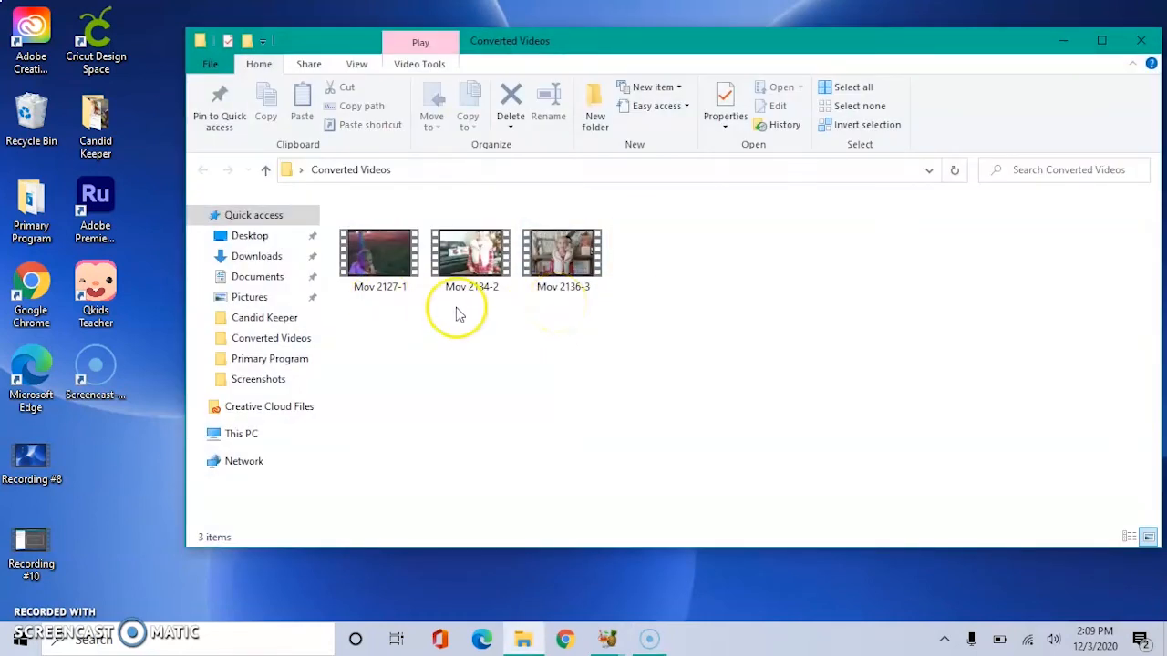
mouse_move(565, 320)
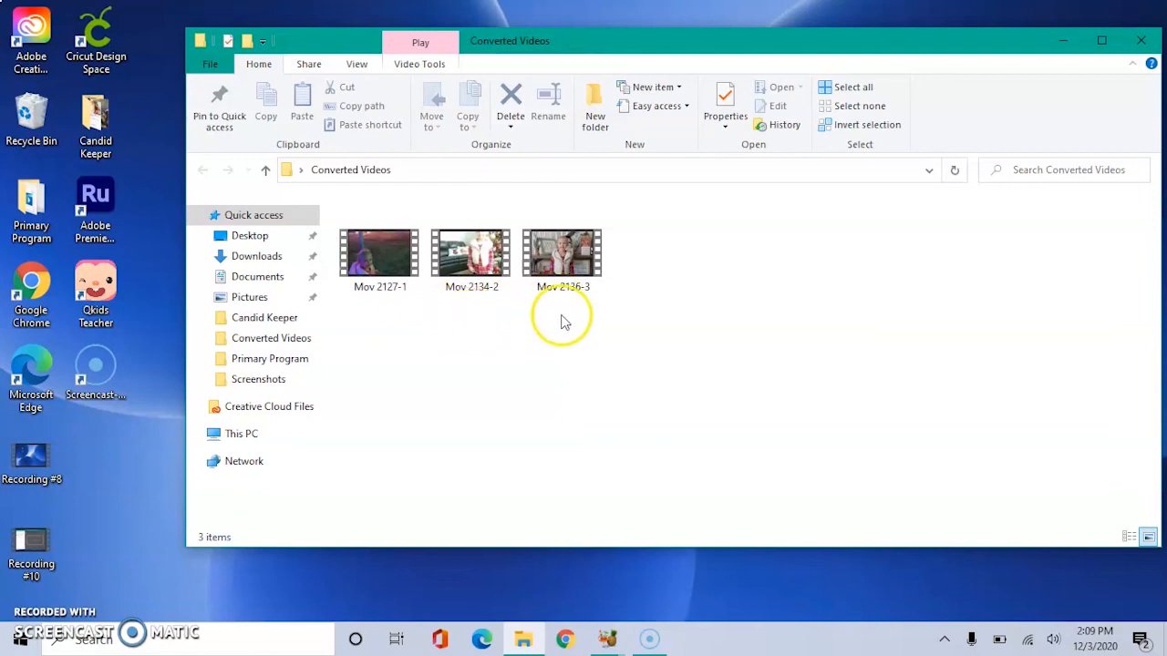